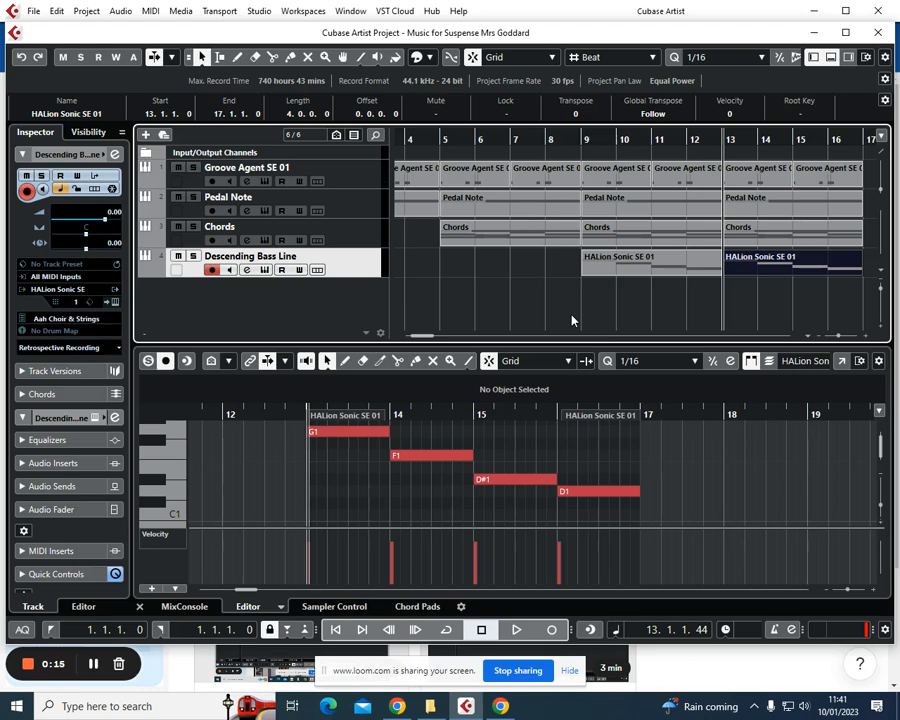
pyautogui.moveTo(267, 298)
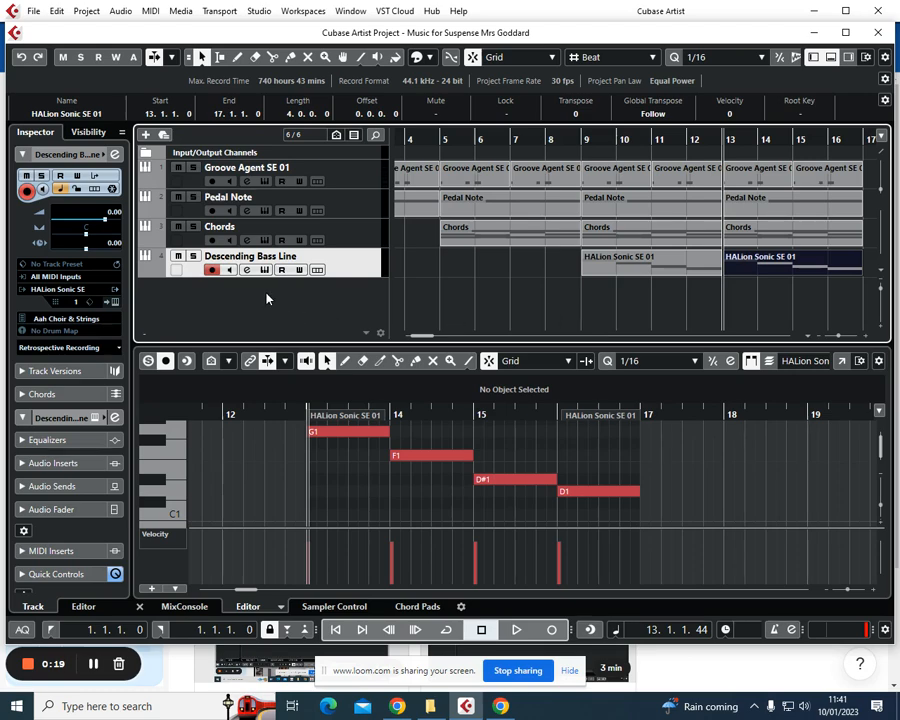
# - Add a HALion Sonic SE instrument track from the track list's context menu
pyautogui.rightClick(245, 290)
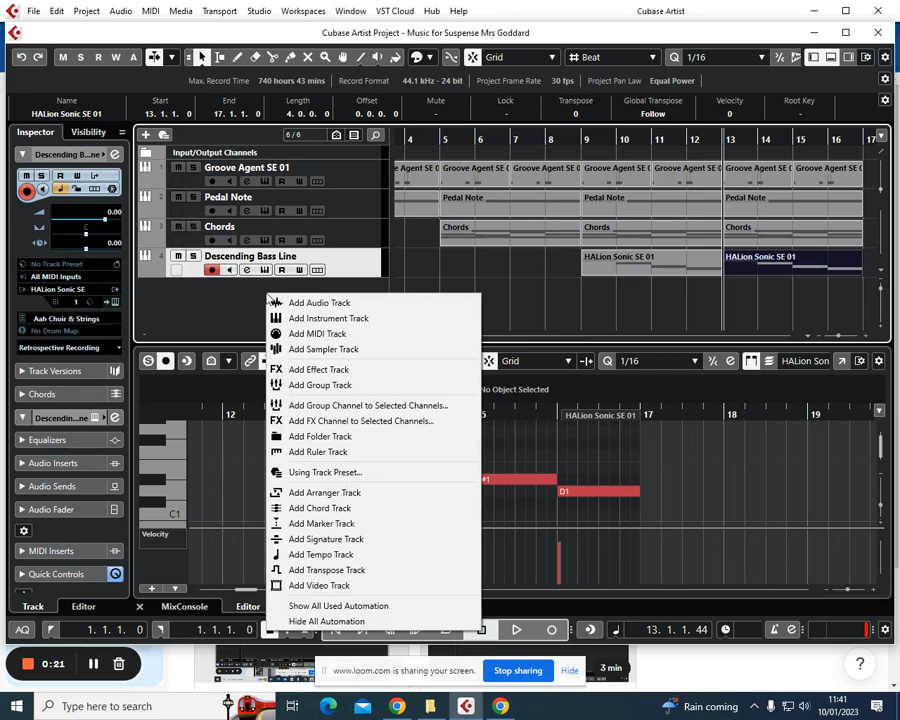
pyautogui.click(328, 318)
pyautogui.write('flute')
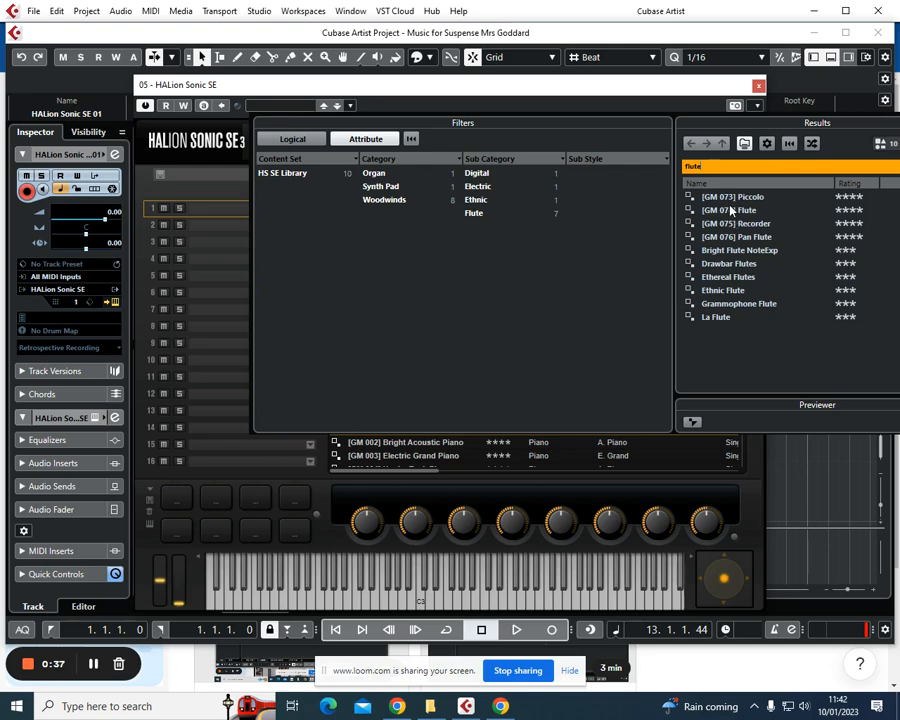
# - Load [GM 074] Flute, then the Drawbar Flutes preset into HALion Sonic SE
pyautogui.doubleClick(735, 210)
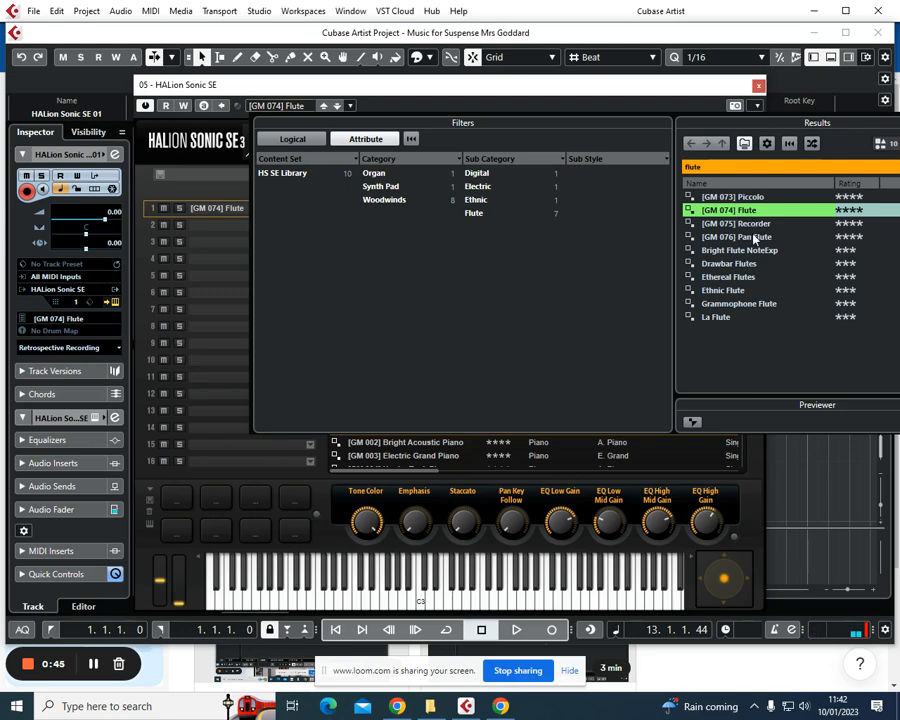
pyautogui.click(728, 263)
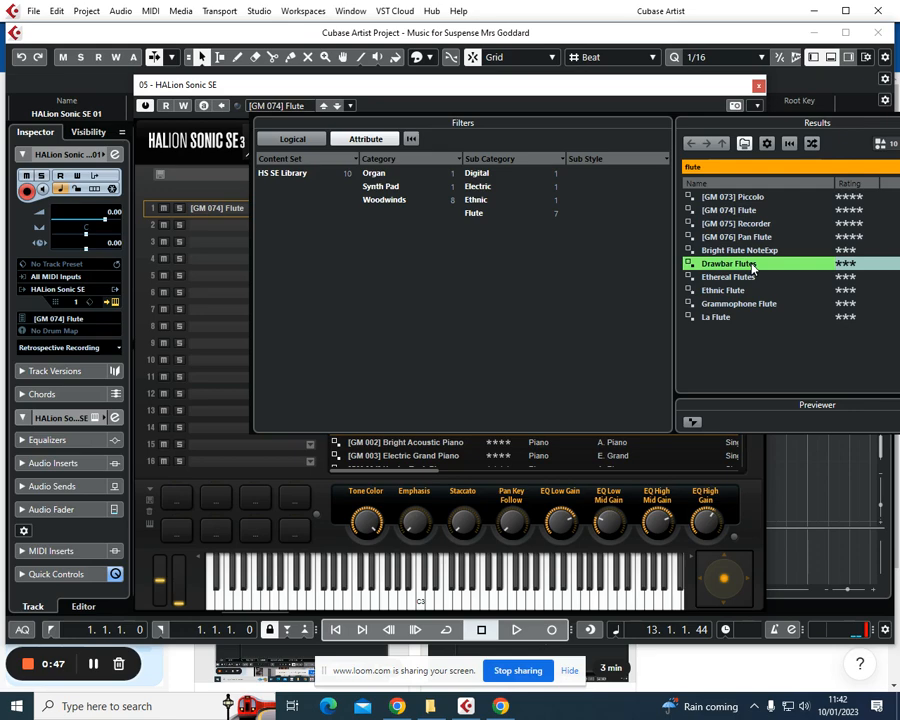
pyautogui.doubleClick(727, 263)
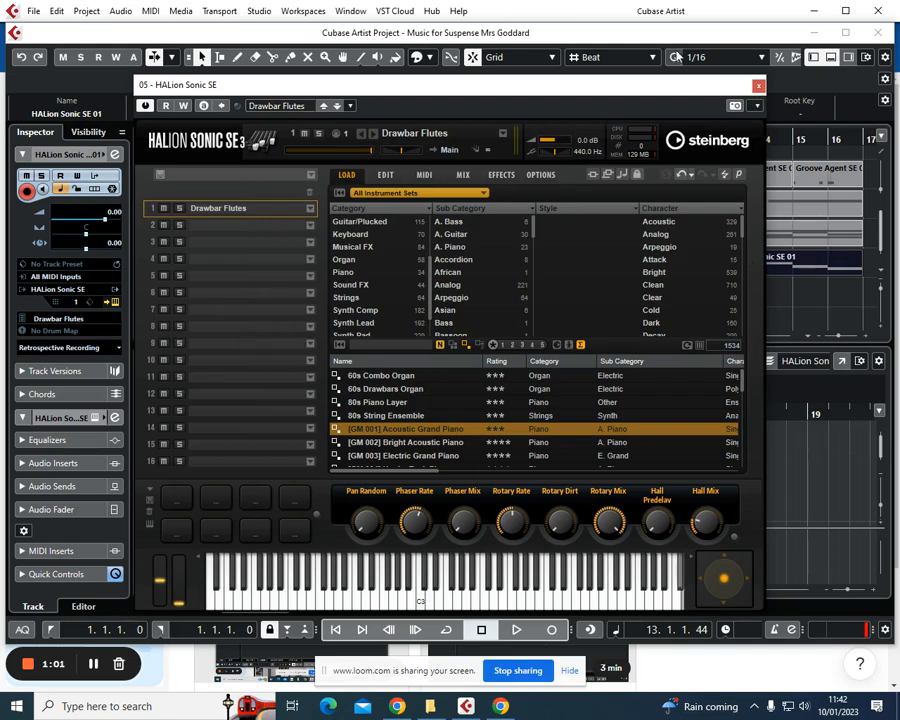
# - Close the HALion Sonic SE window and rename the track 'High pitch ostinato'
pyautogui.click(758, 85)
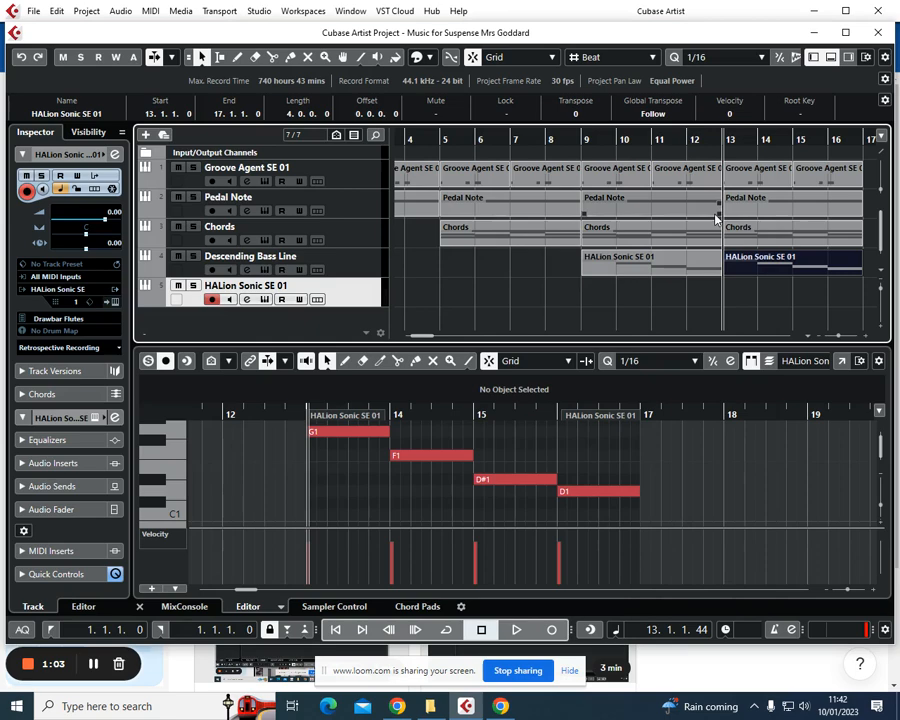
pyautogui.doubleClick(245, 285)
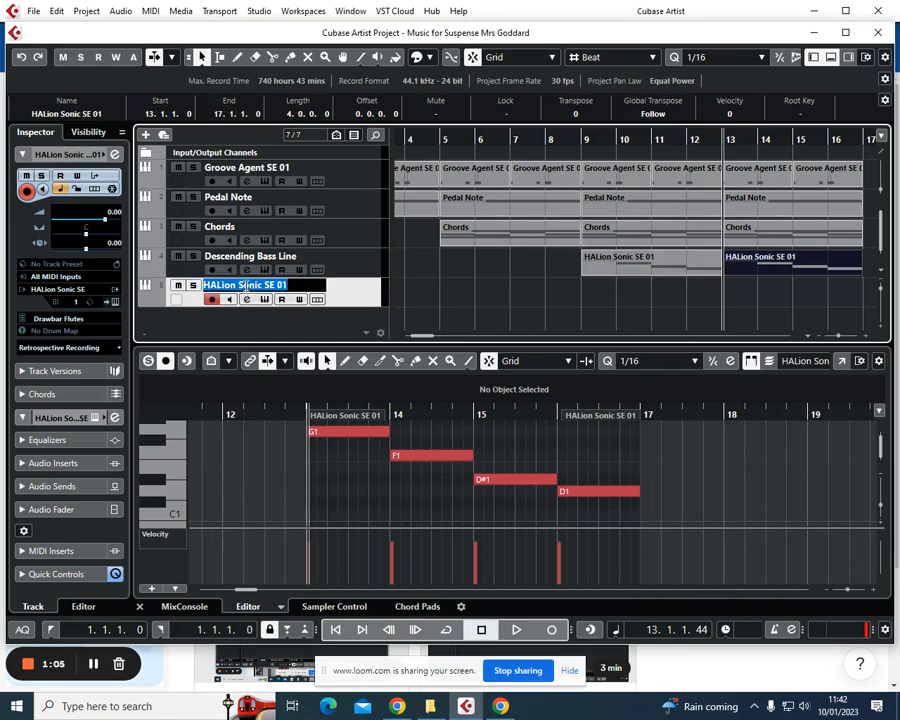
pyautogui.write('High pitch ostinato')
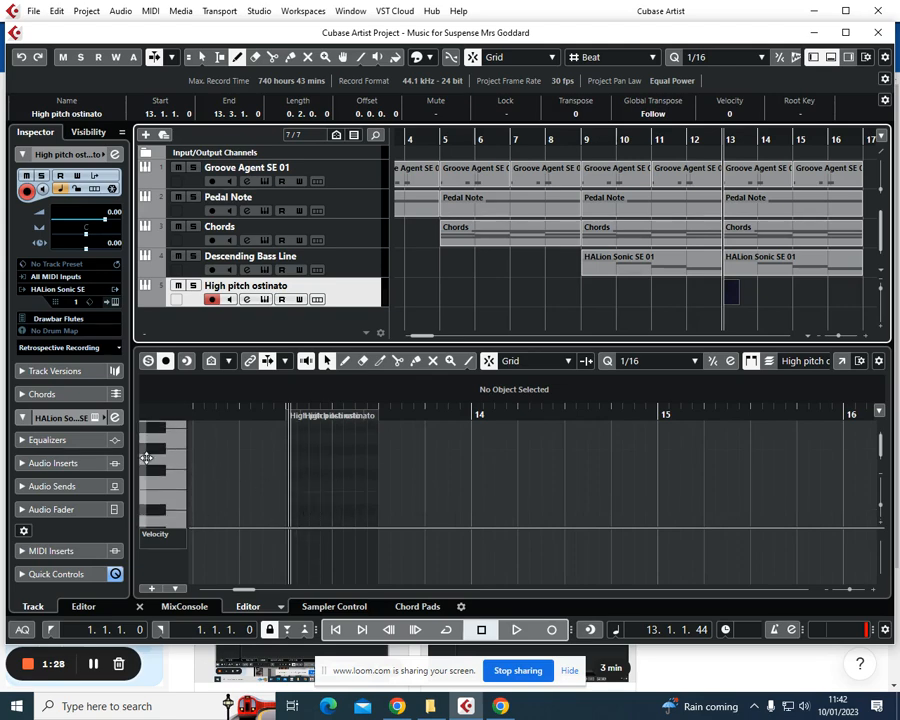
pyautogui.moveTo(175, 461)
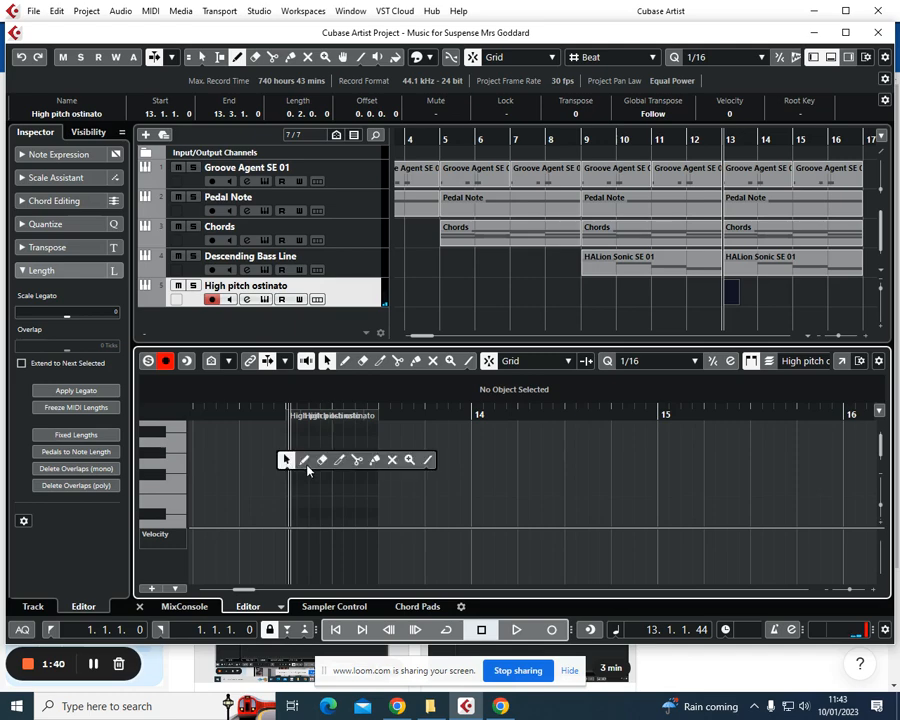
# - Select the Key Editor's Draw tool to write the G4, A4, A#4, D5 notes
pyautogui.click(295, 465)
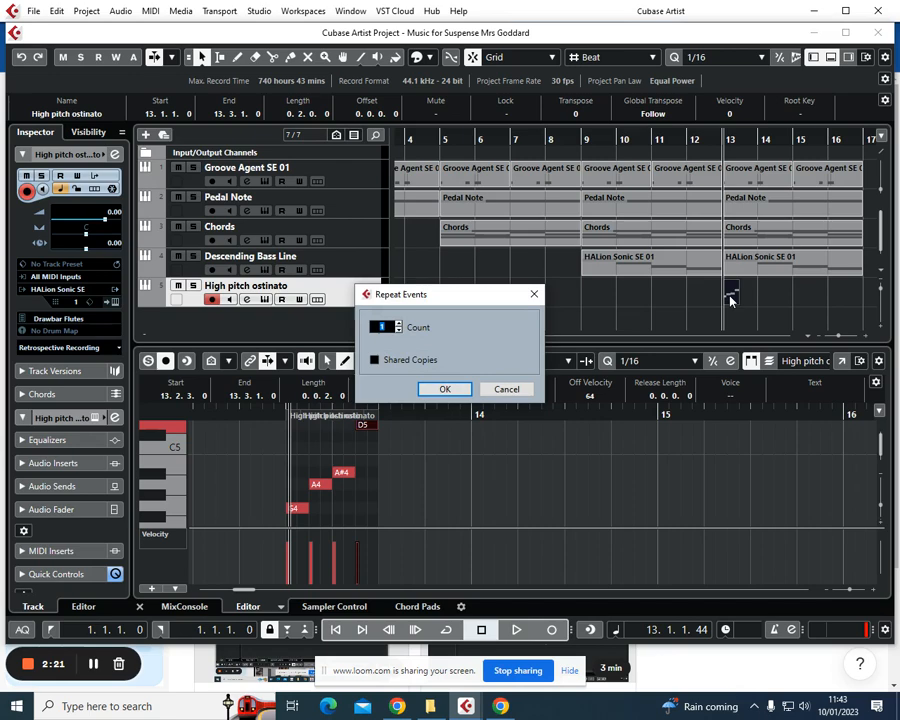
# - Close the Repeat Events dialog
pyautogui.click(445, 389)
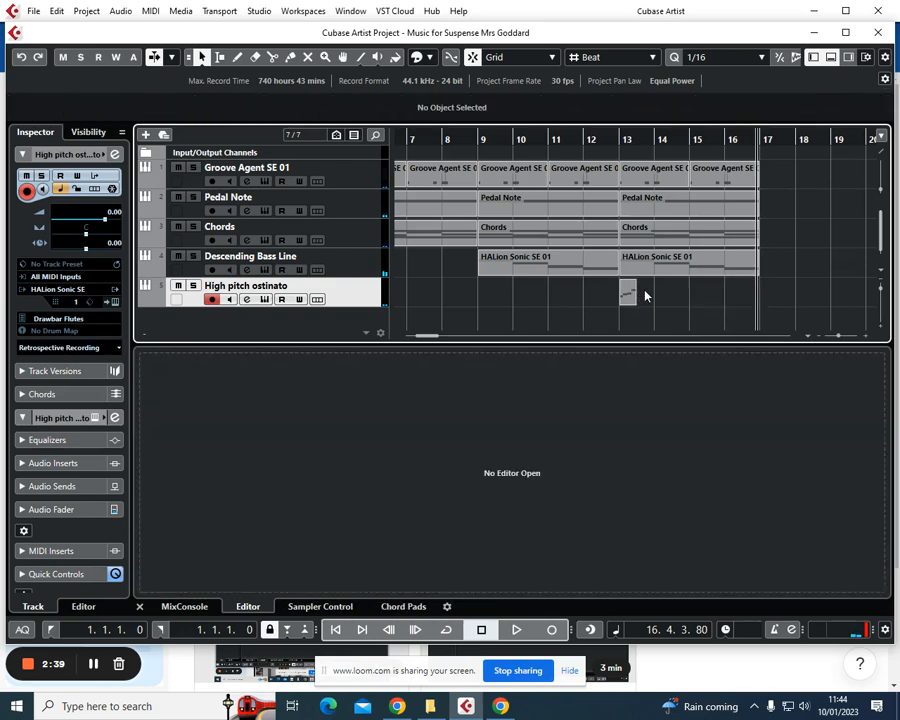
# - Move the top note to G4 and A#4 to A4, then repeat the part seven times
pyautogui.doubleClick(627, 292)
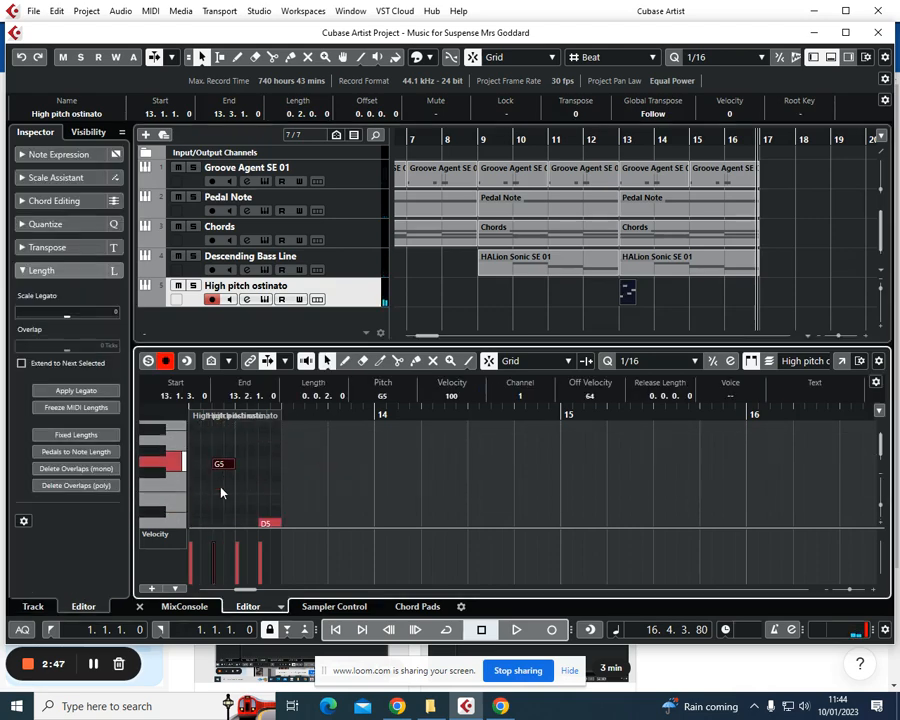
pyautogui.moveTo(222, 463); pyautogui.dragTo(250, 442)
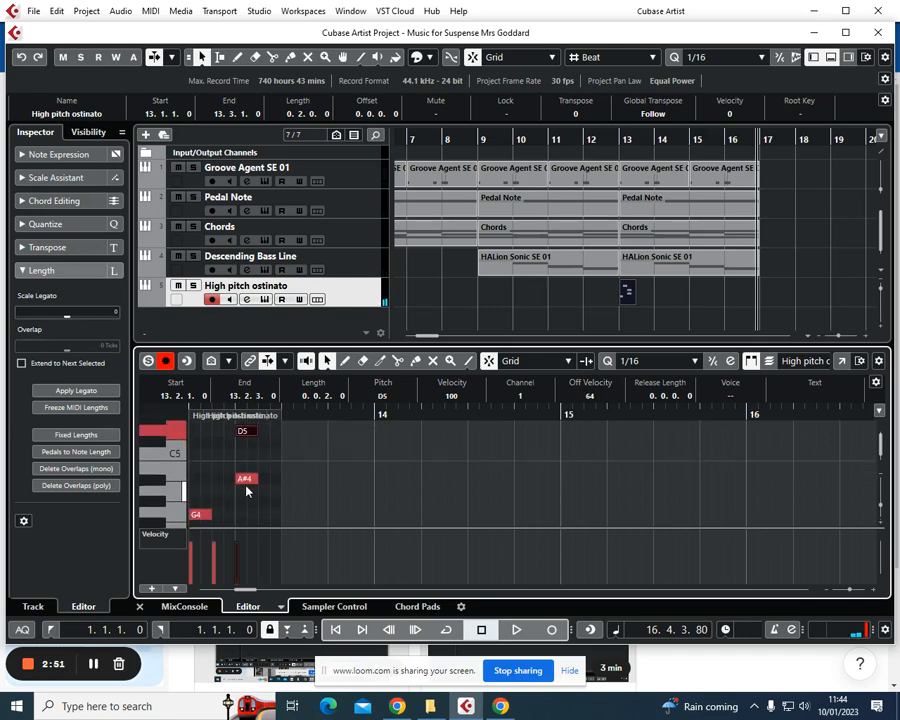
pyautogui.moveTo(245, 485); pyautogui.dragTo(270, 490)
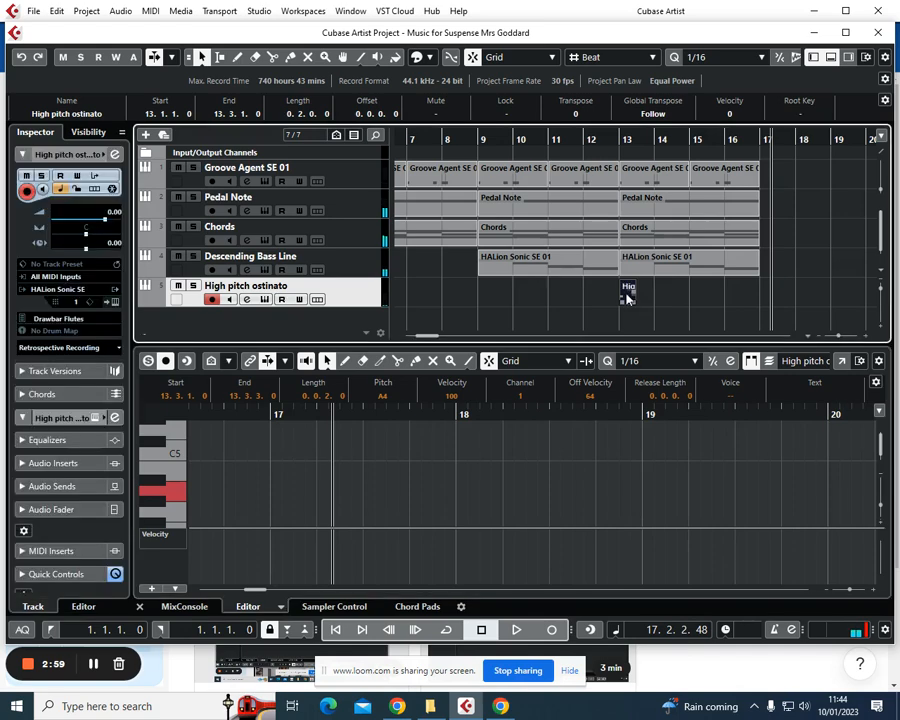
pyautogui.click(628, 290)
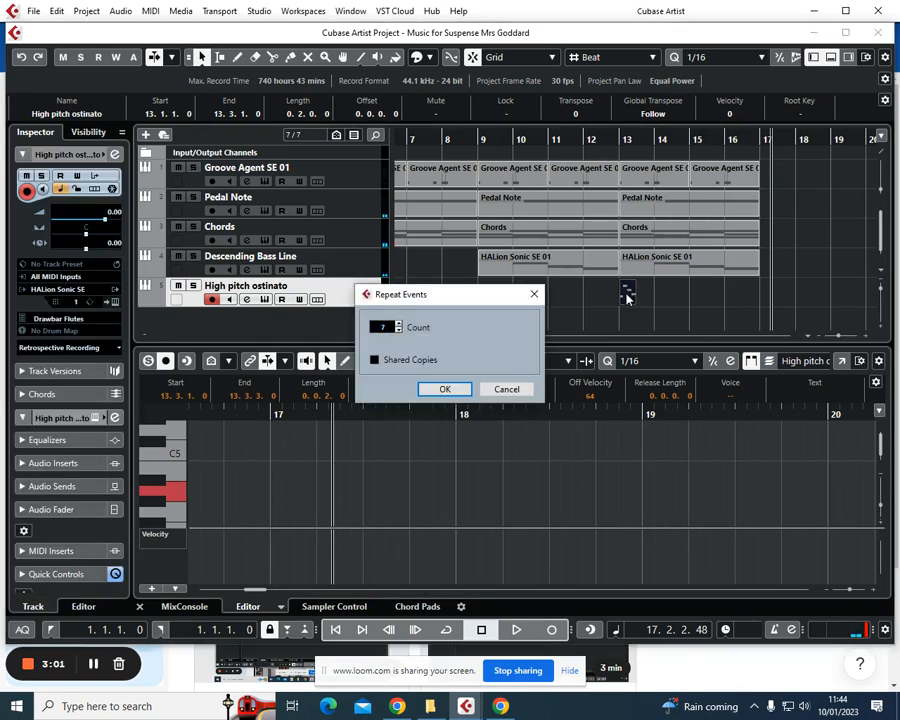
pyautogui.click(445, 389)
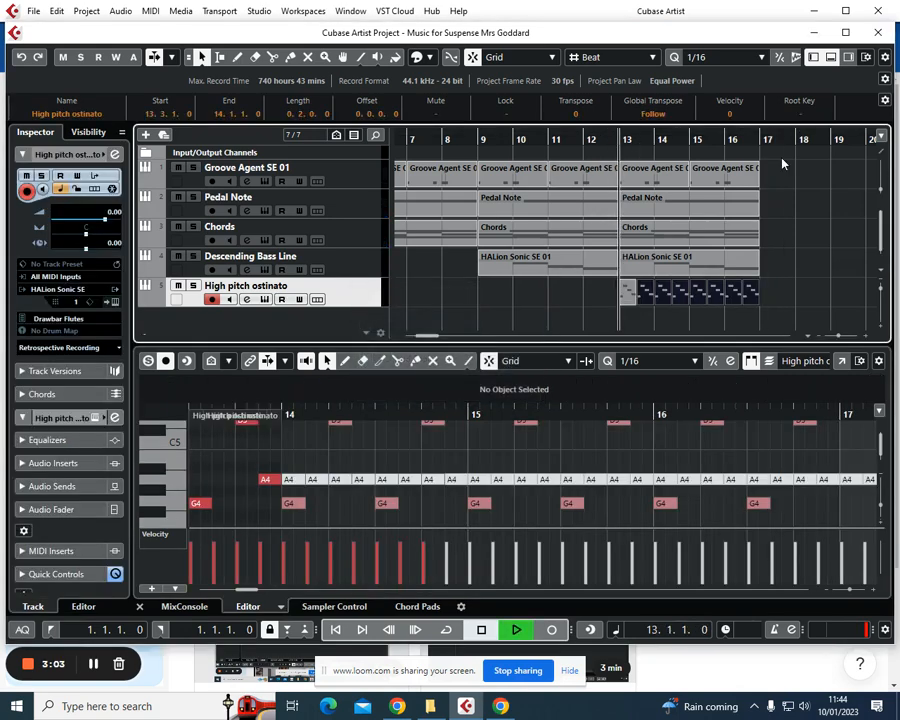